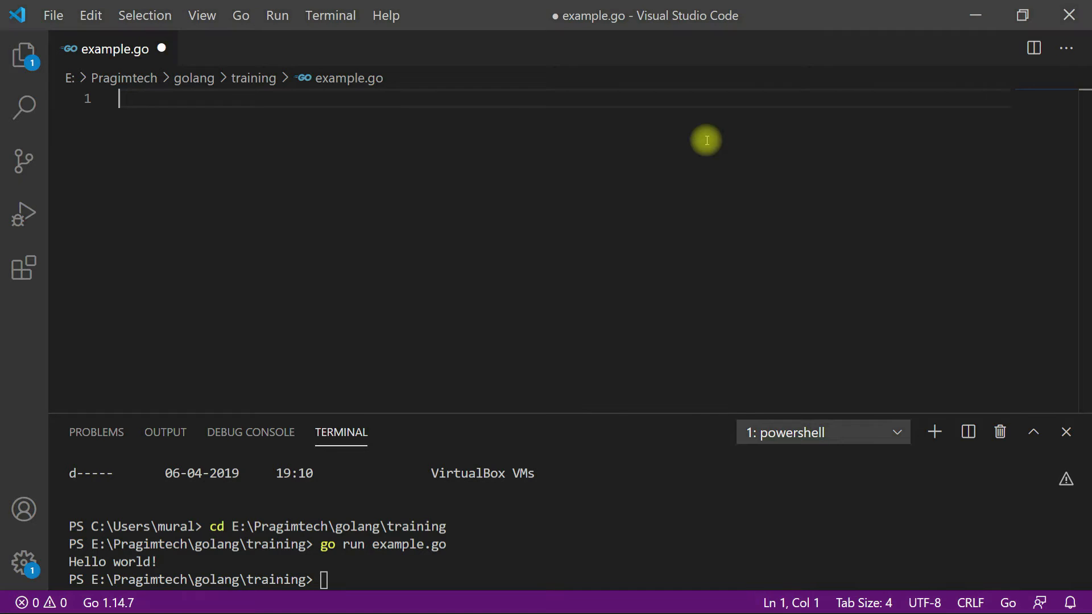
mouse_move(448, 100)
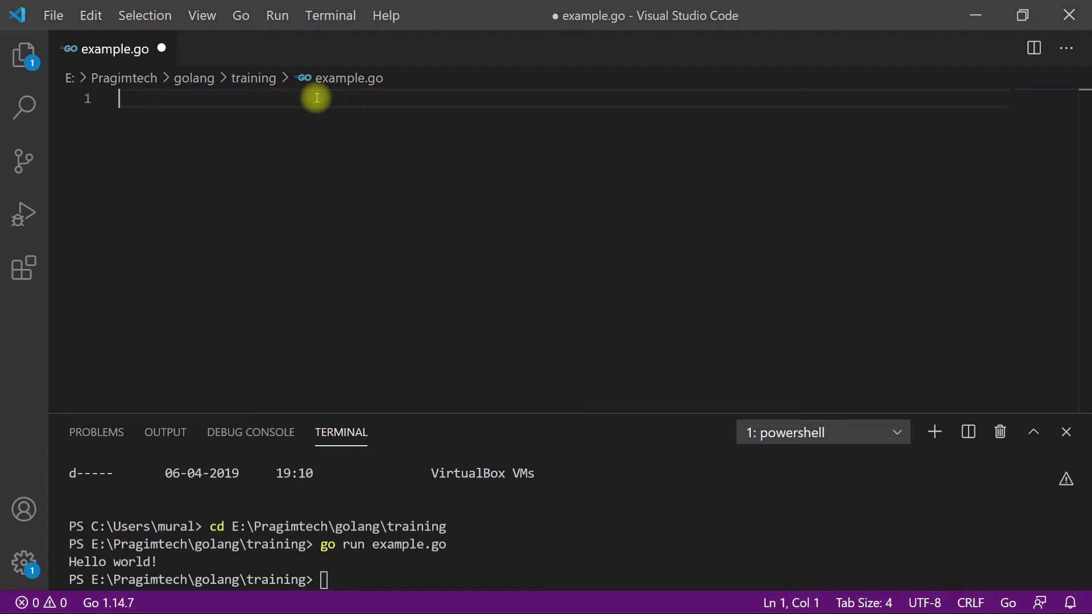
mouse_move(343, 104)
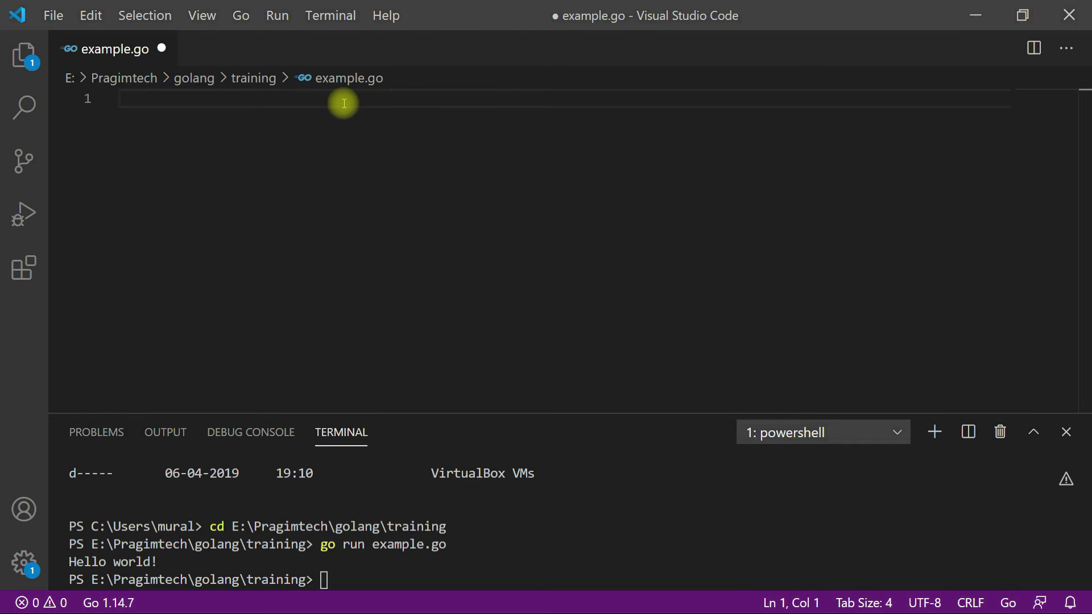
Write the package main declaration on line 1 and leave blank lines below it
type("pa")
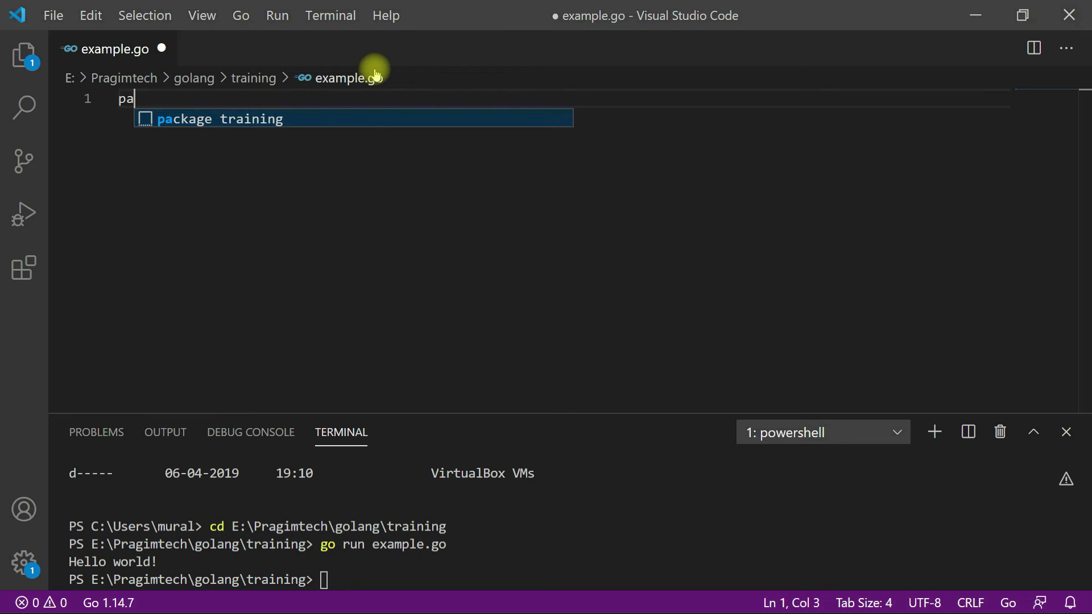
type("ckage main")
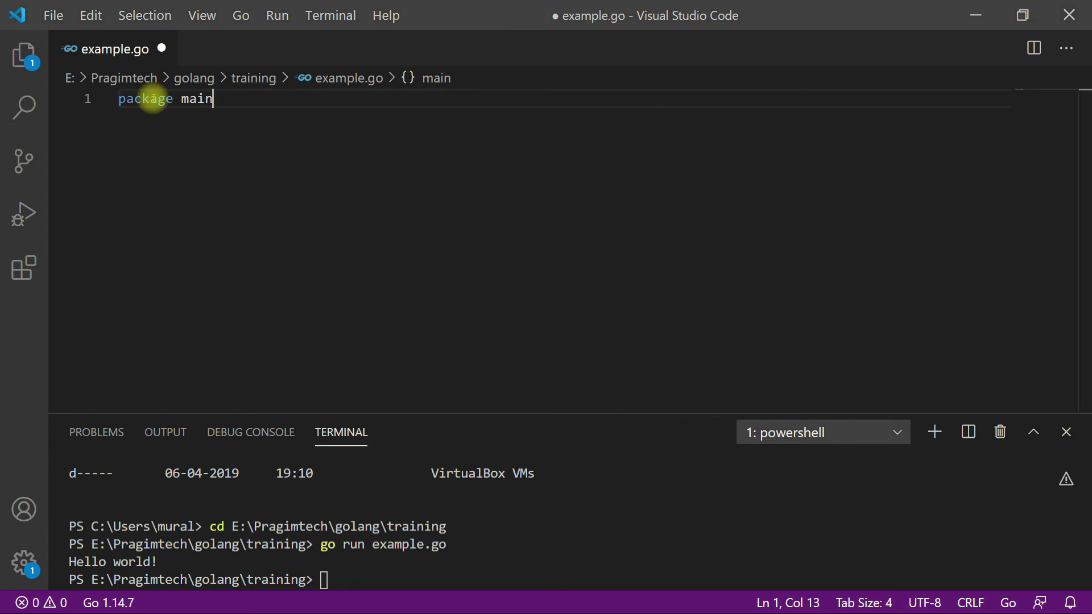
double_click(144, 97)
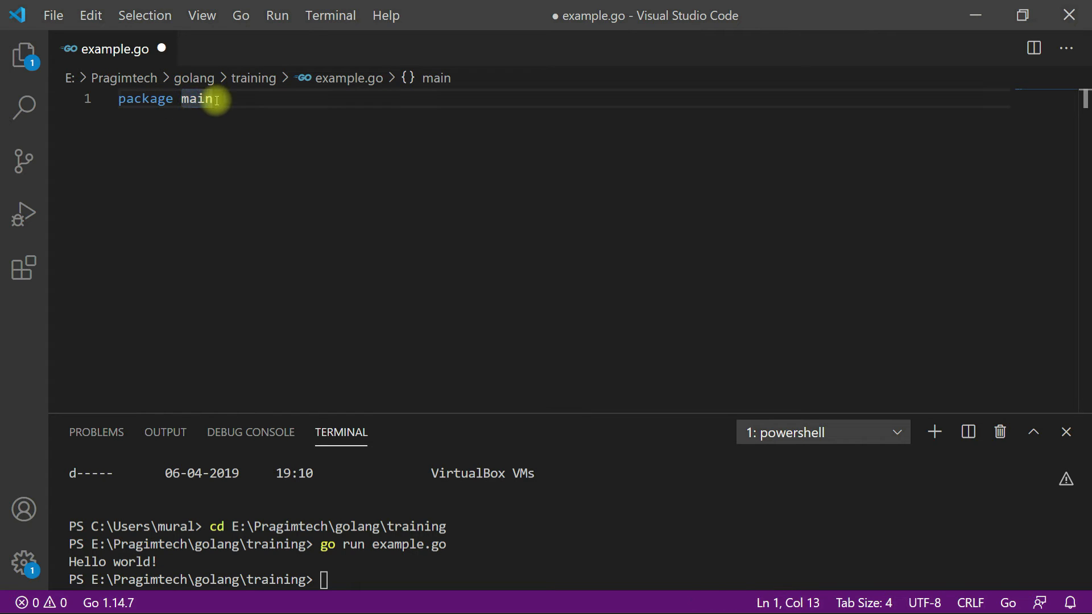
key("Enter")
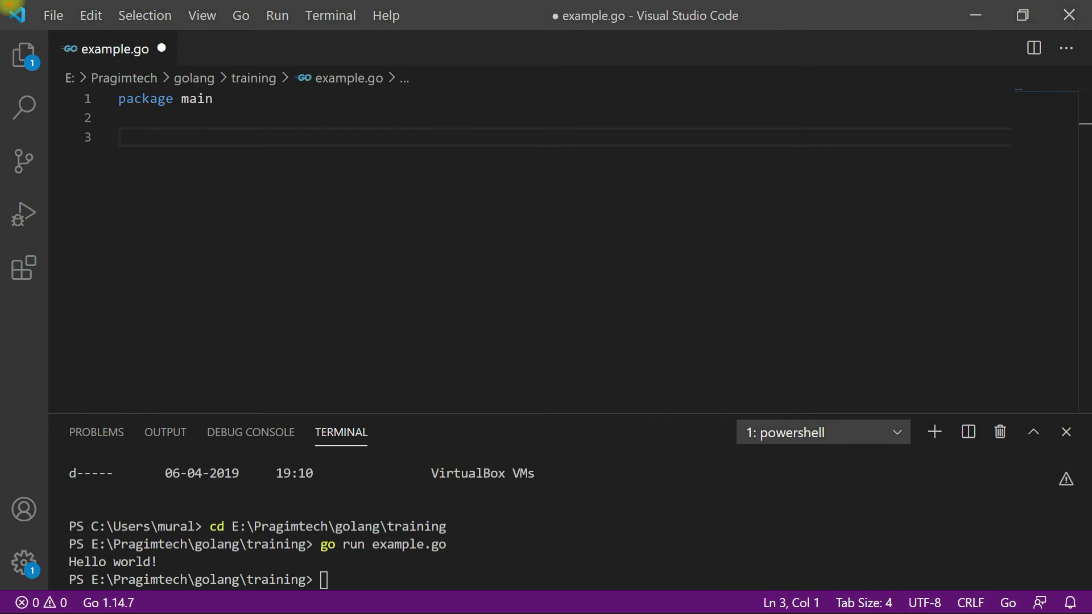
Add an empty func main() { } body below the package declaration and clear the terminal
type("func mai")
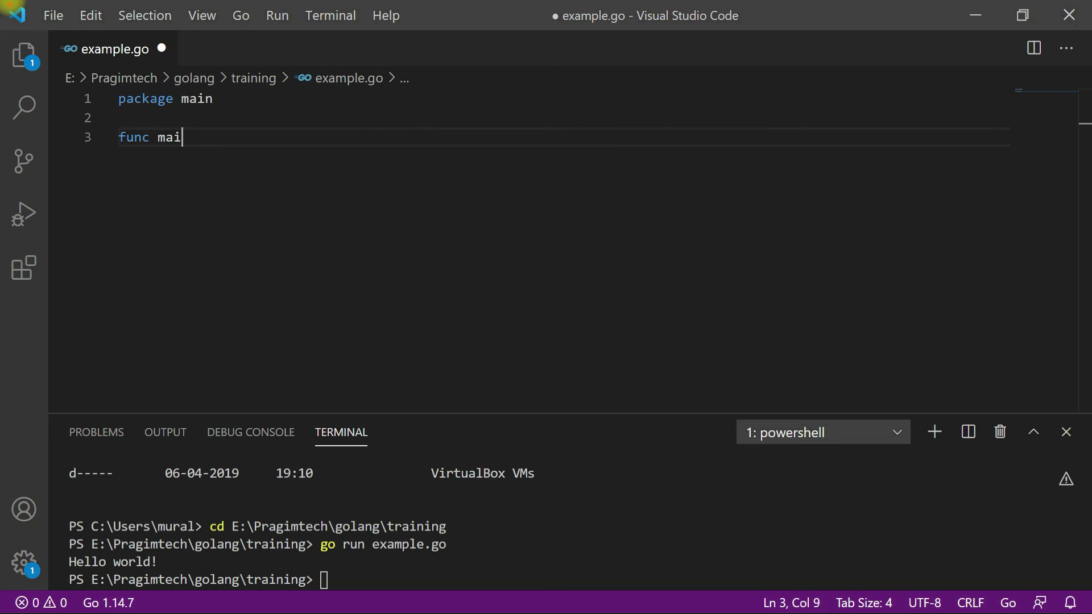
type("n(){")
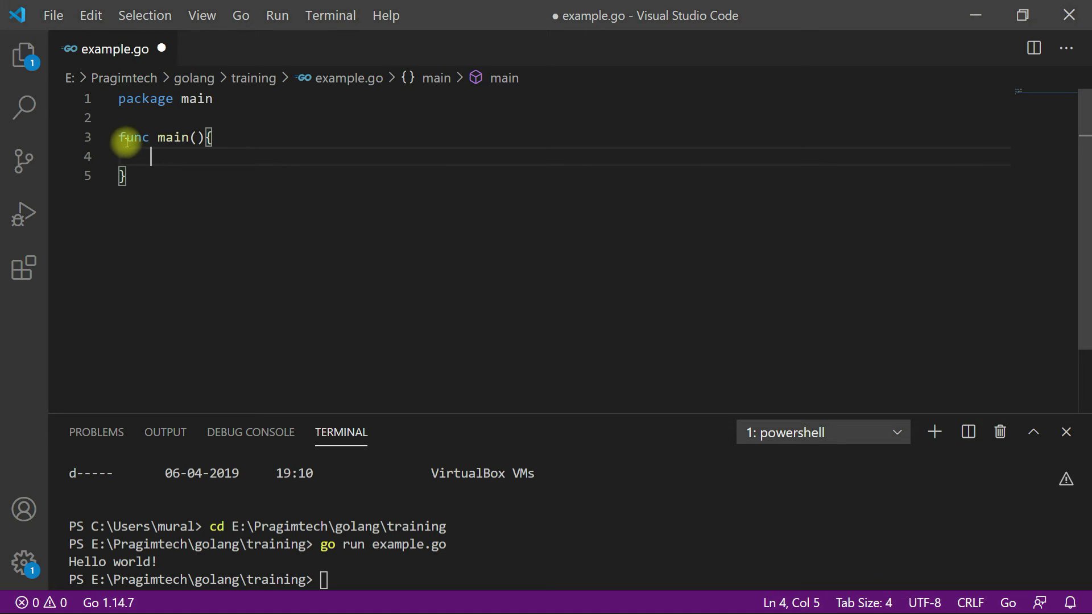
double_click(173, 137)
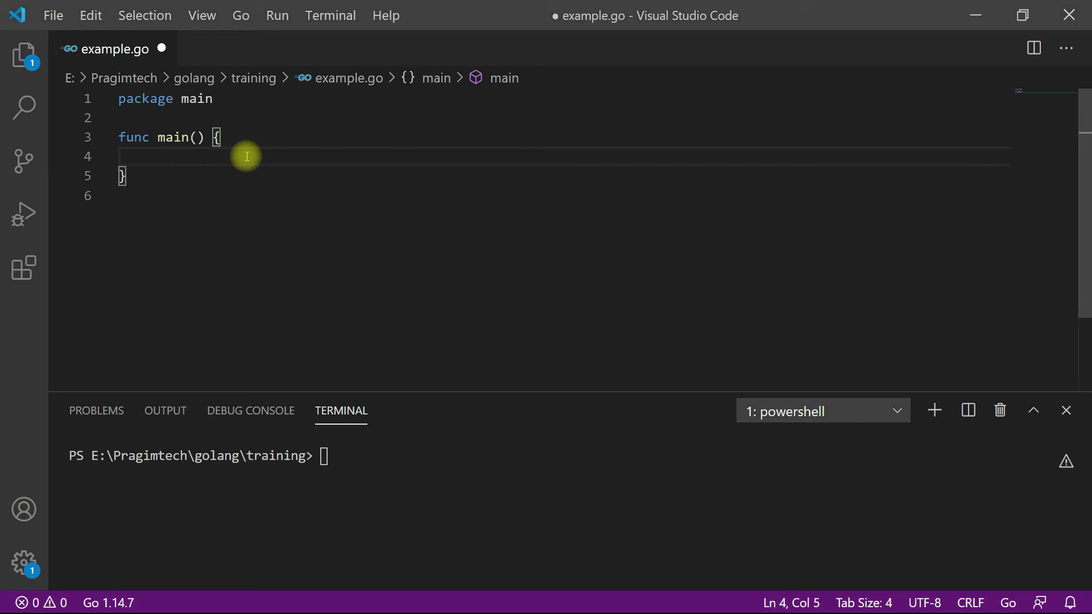
Make main call fmt.Println("Hello world!") and position the cursor below package main
type("fmt")
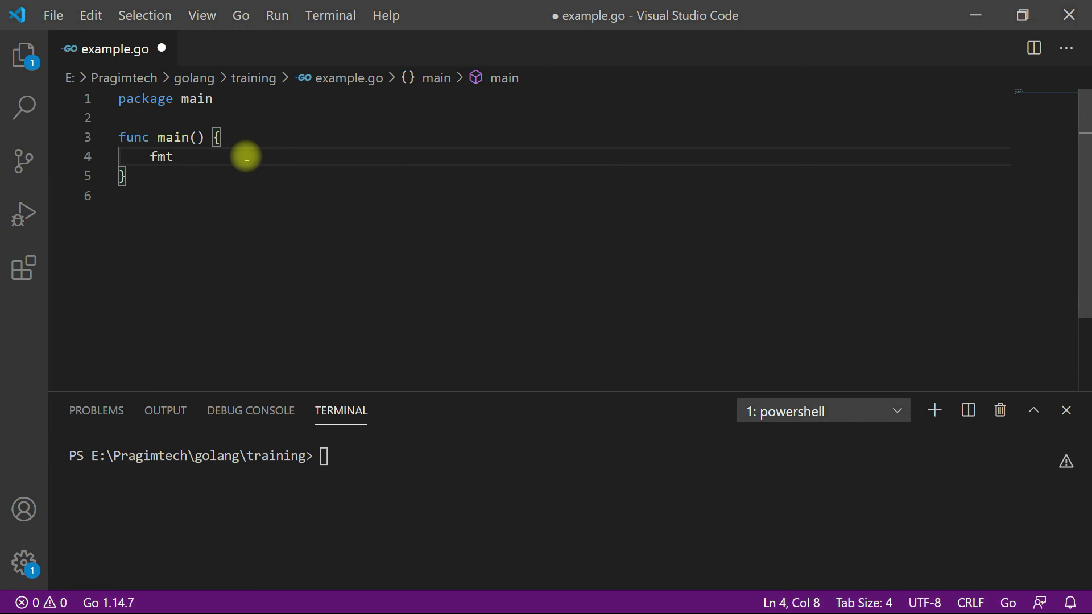
type(".Println")
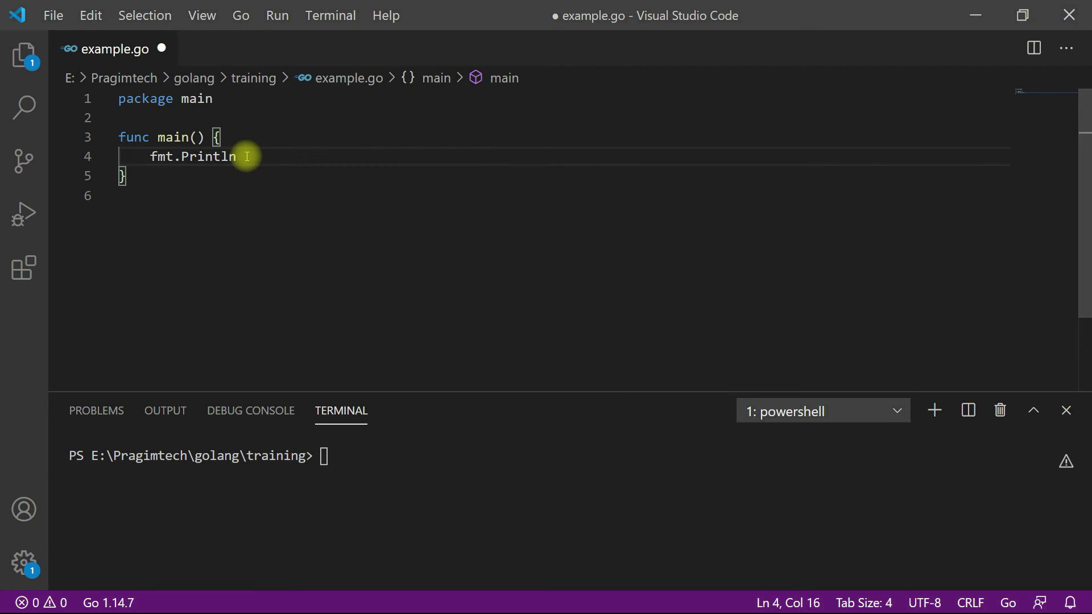
type("(")
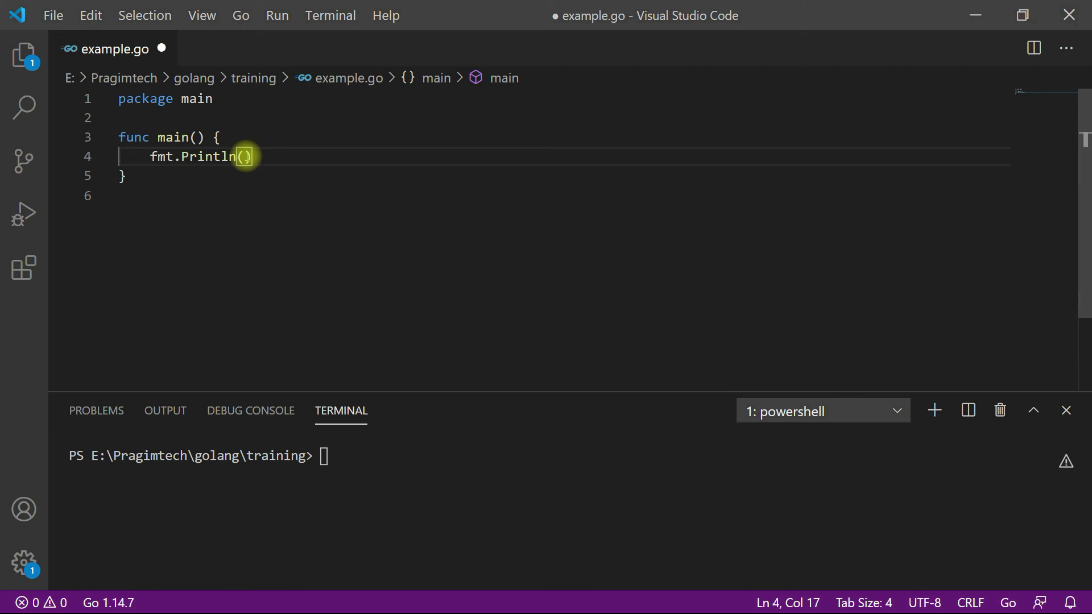
type("\"")
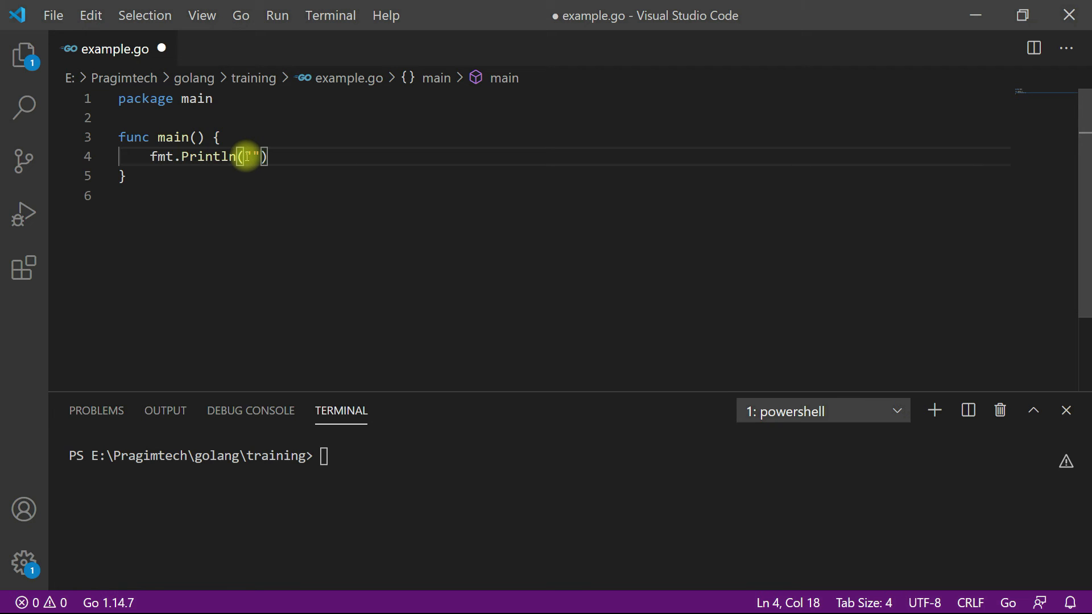
type("Hwl")
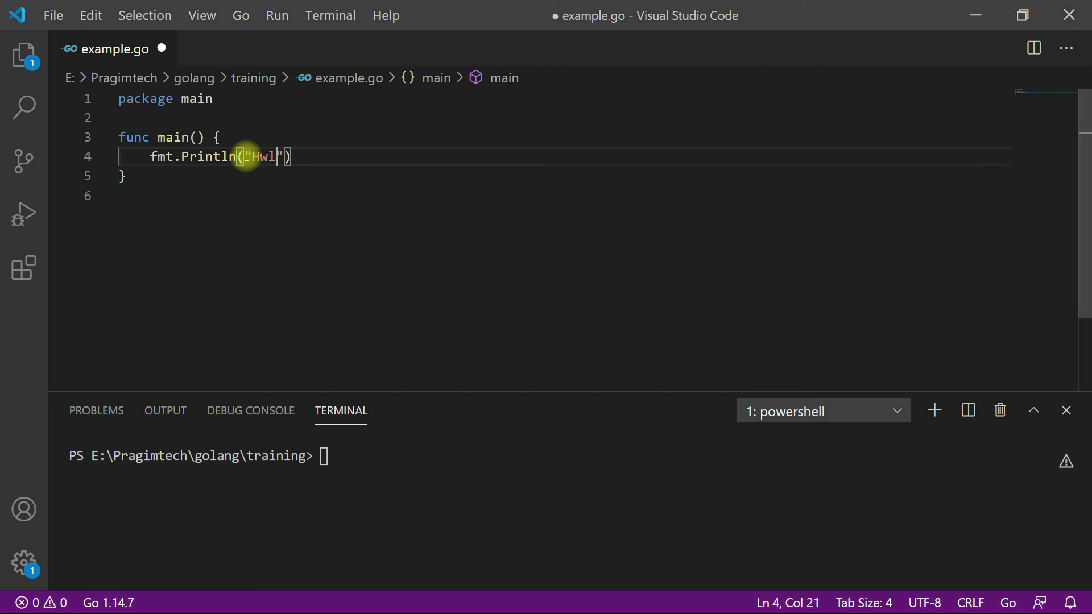
type("Hello world")
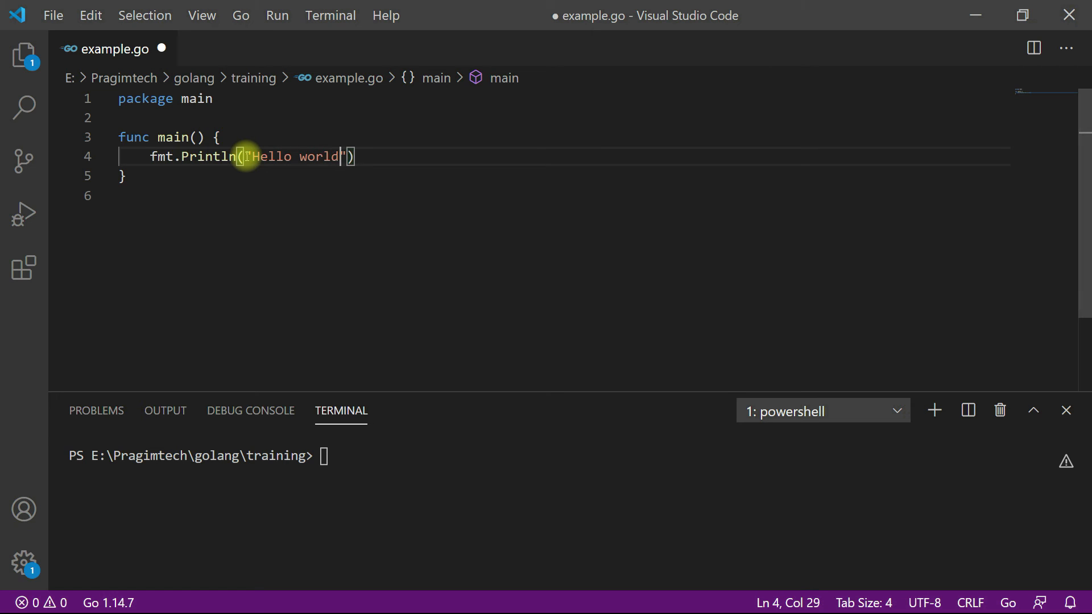
type("!")
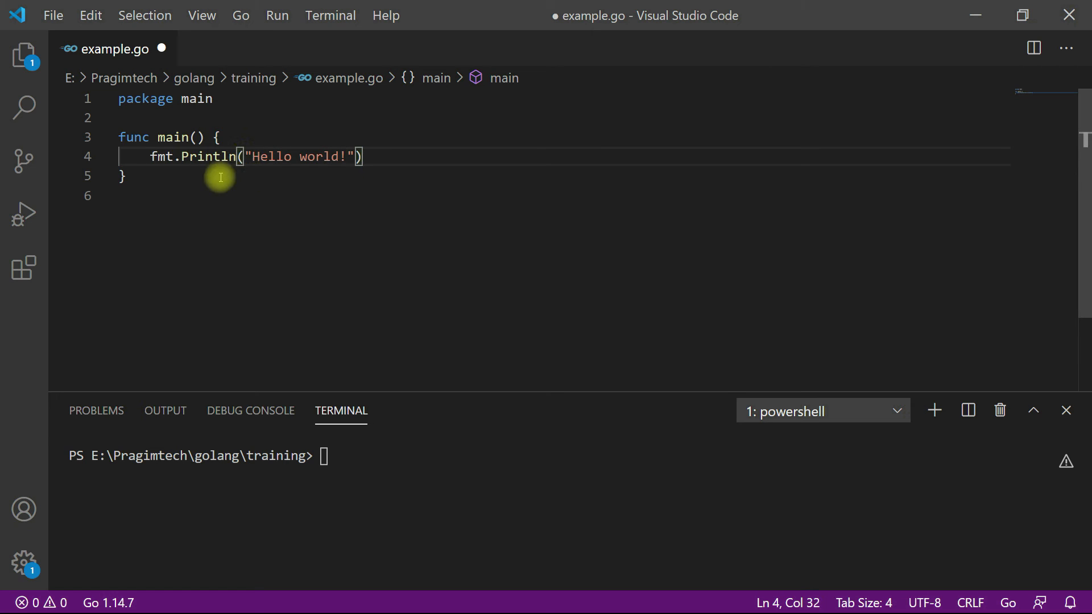
double_click(161, 156)
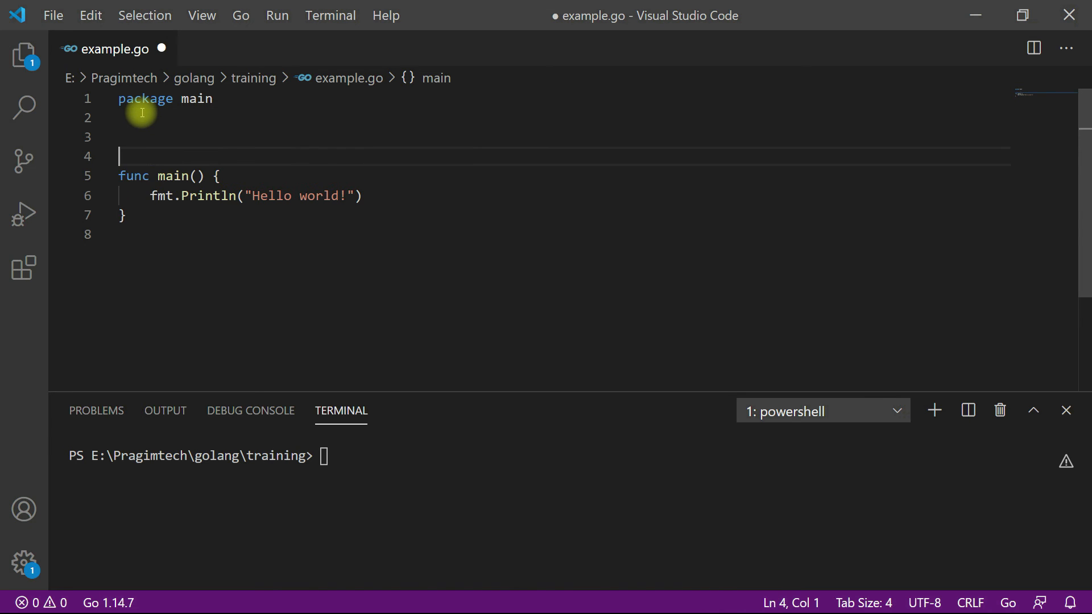
Add import "fmt", save example.go, and enter go run example.go in the terminal
type("import")
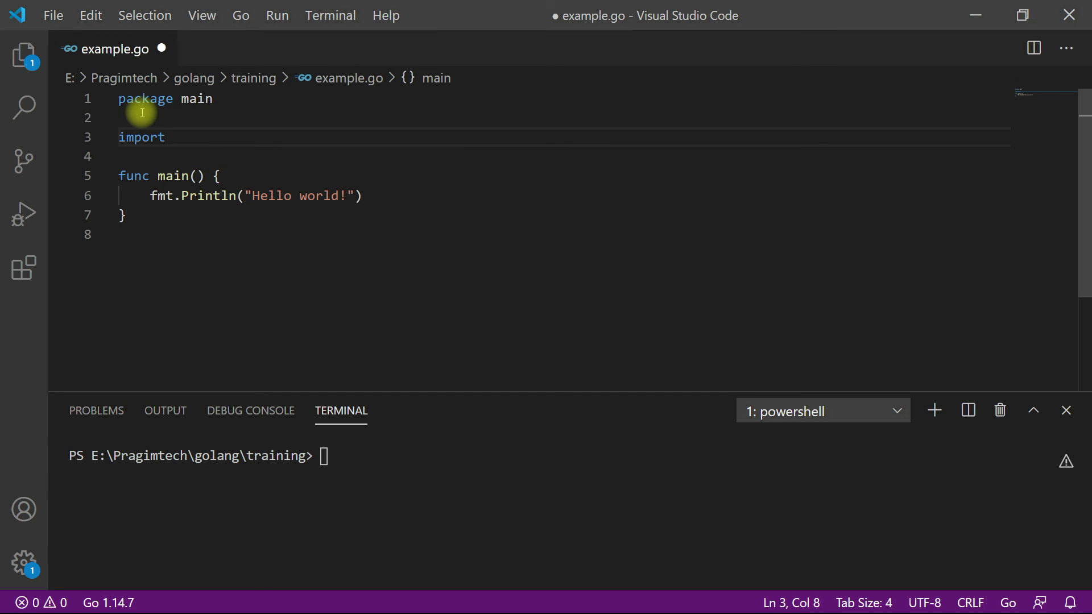
type("\"fmt\"")
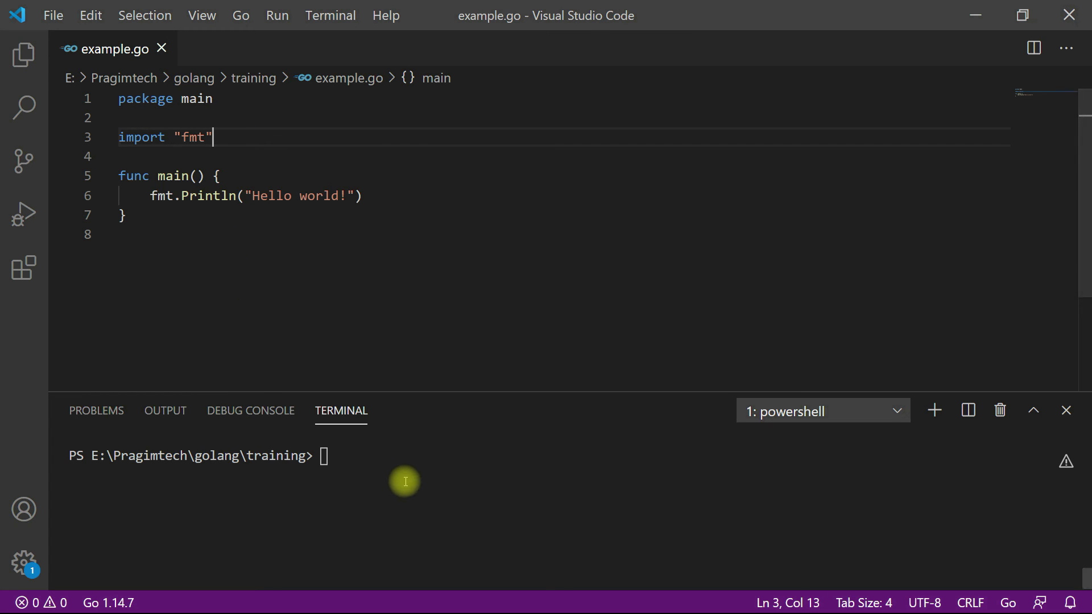
type("go run examp")
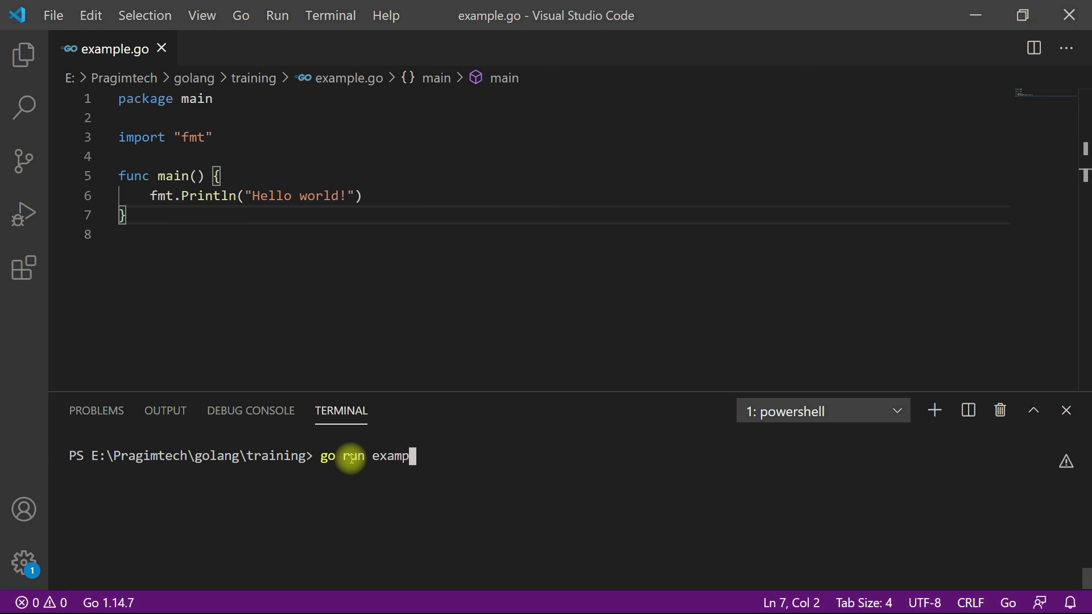
key("Enter")
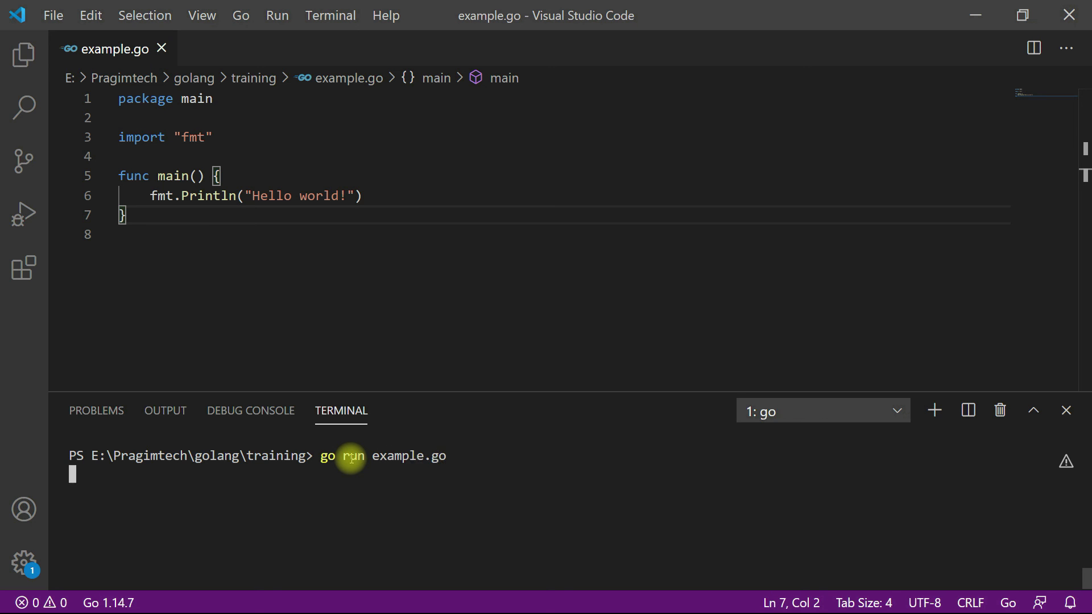
Execute go run example.go printing Hello world!, then highlight the main function and switch windows
key("Enter")
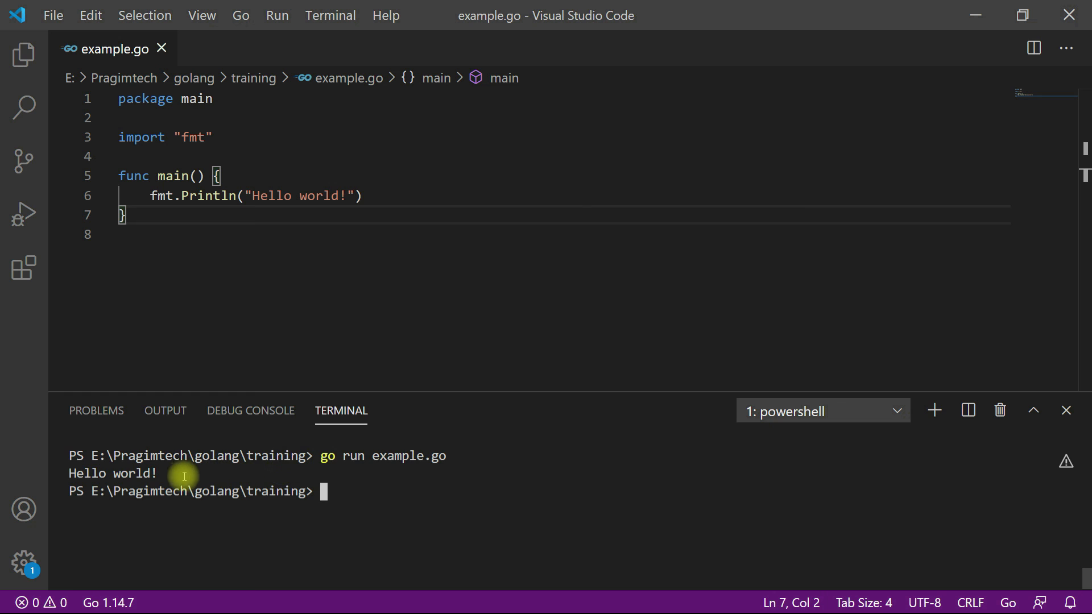
key("ctrl+a")
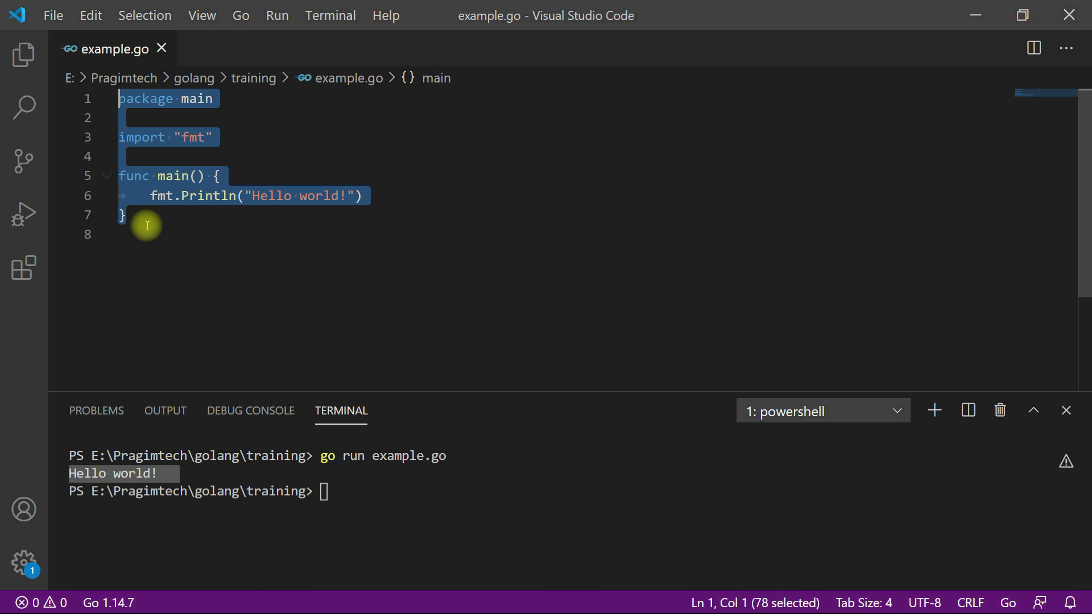
left_click(146, 234)
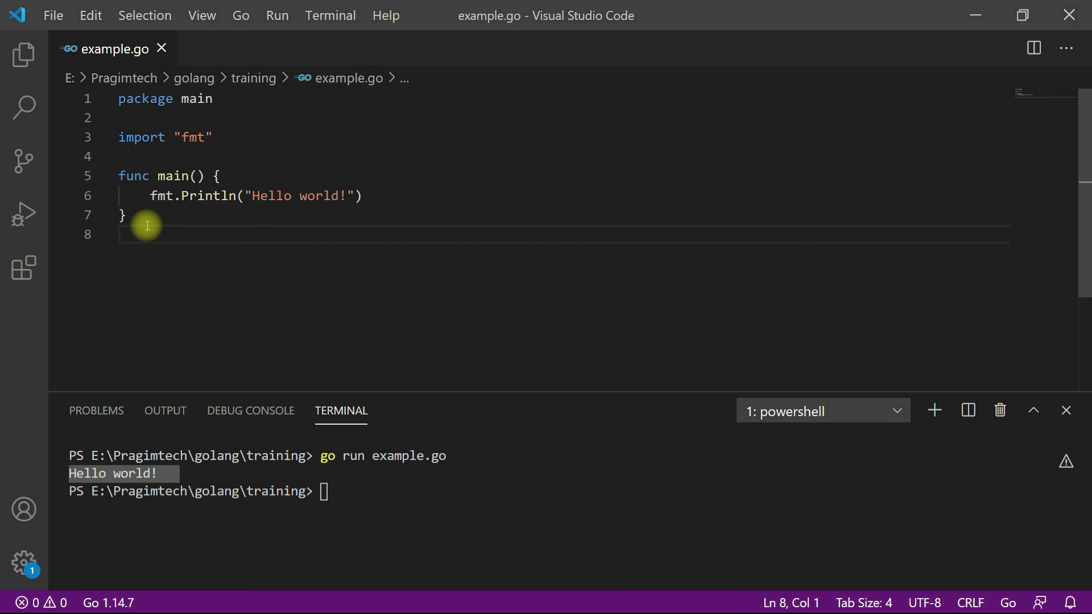
left_click_drag(120, 215, 132, 175)
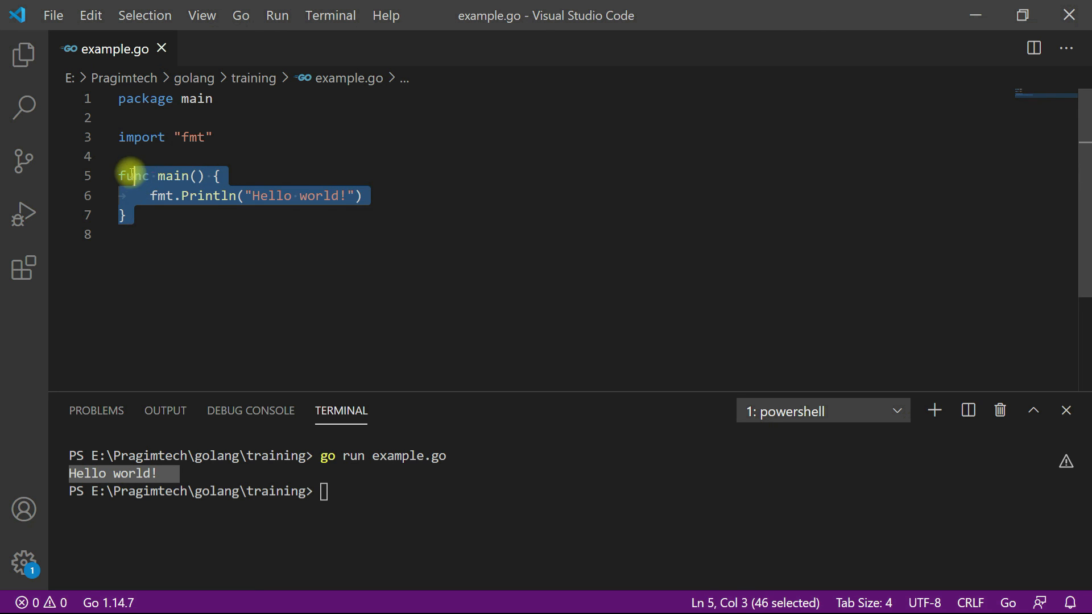
key("alt+tab")
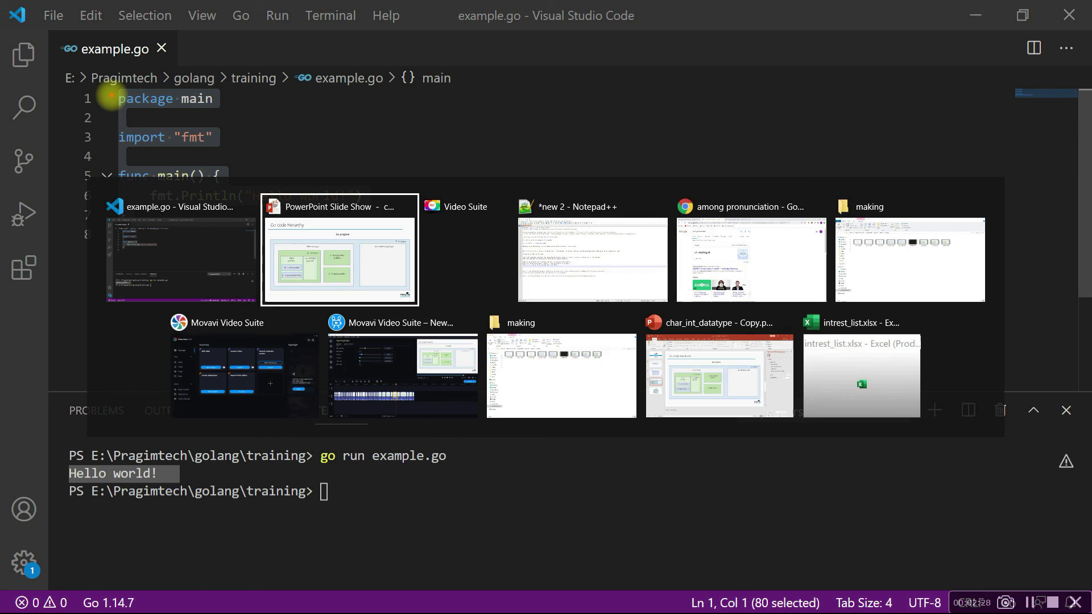